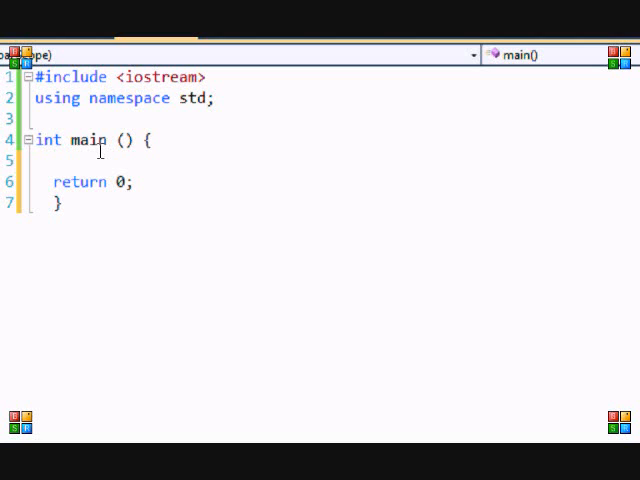
# Step: Type practice declarations number1 through number5, then delete them
pyautogui.write('int')
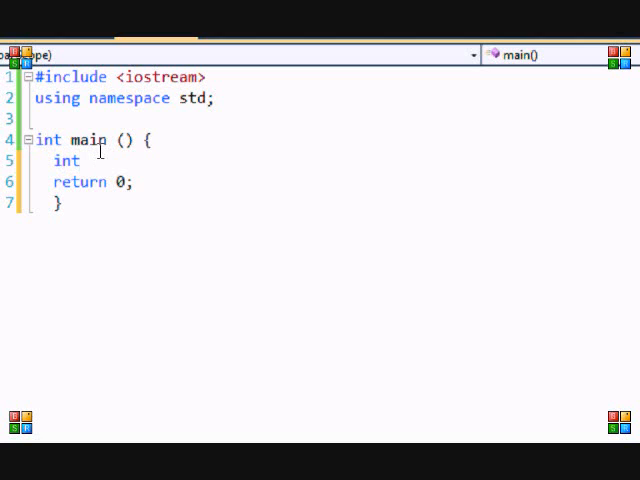
pyautogui.write('num')
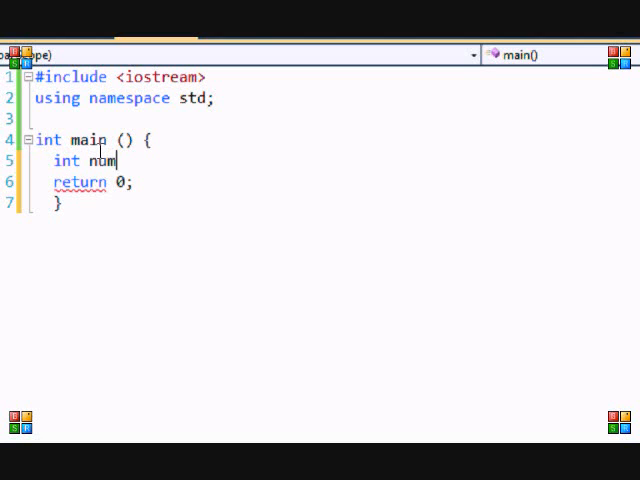
pyautogui.write('ber1 ,')
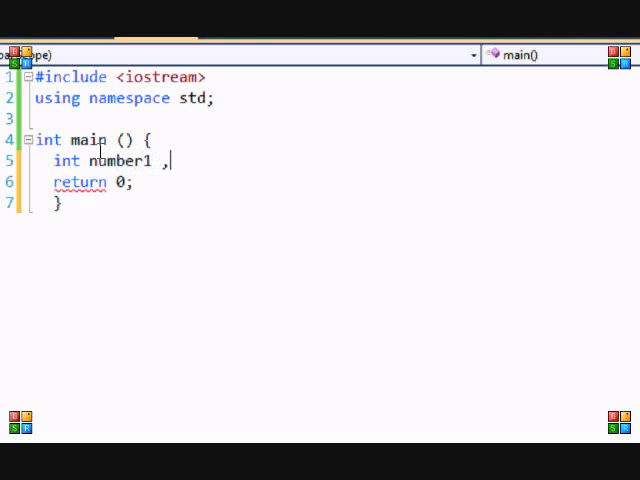
pyautogui.press('Backspace')
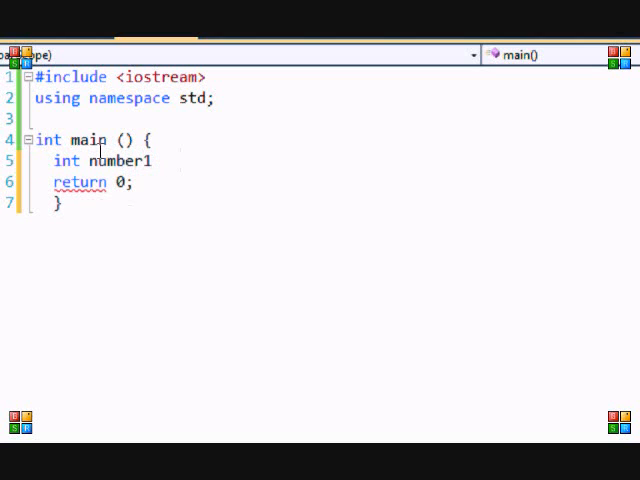
pyautogui.write(';')
pyautogui.write('int numbre')
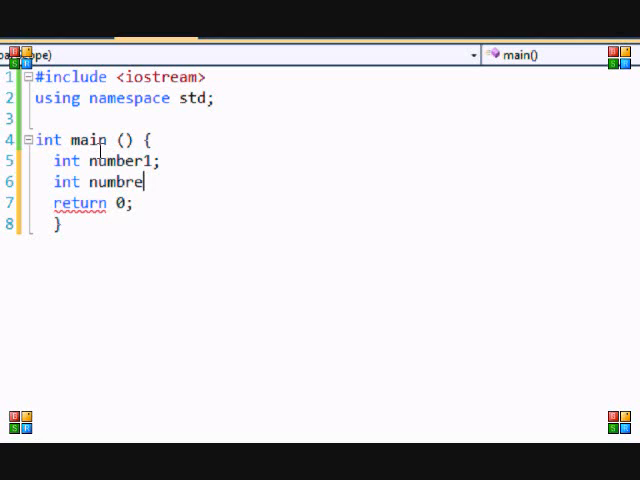
pyautogui.write('r2;')
pyautogui.write('int numer')
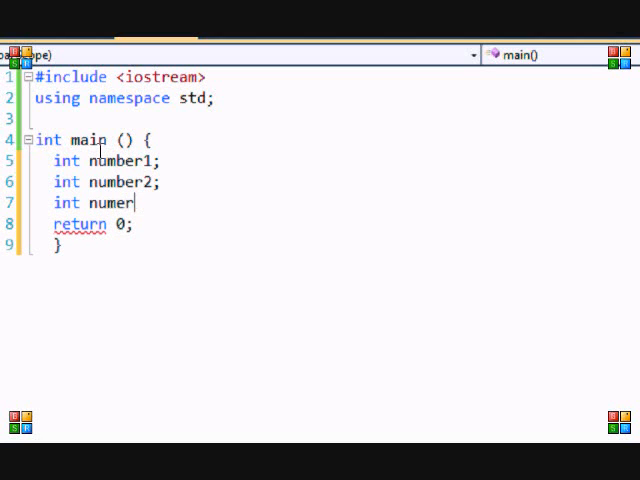
pyautogui.write('3, numb')
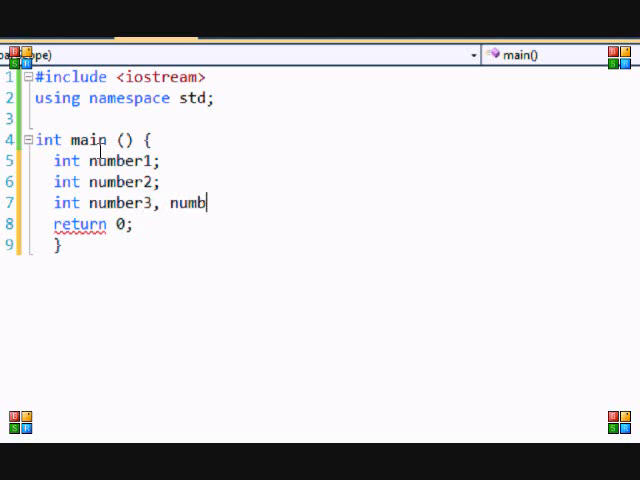
pyautogui.write('er4, number')
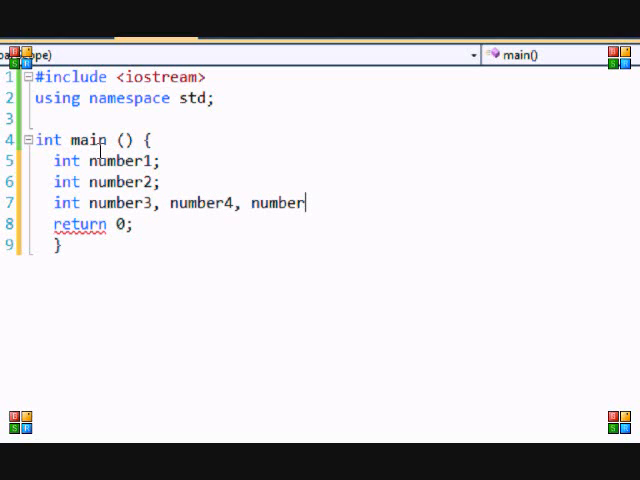
pyautogui.write('5')
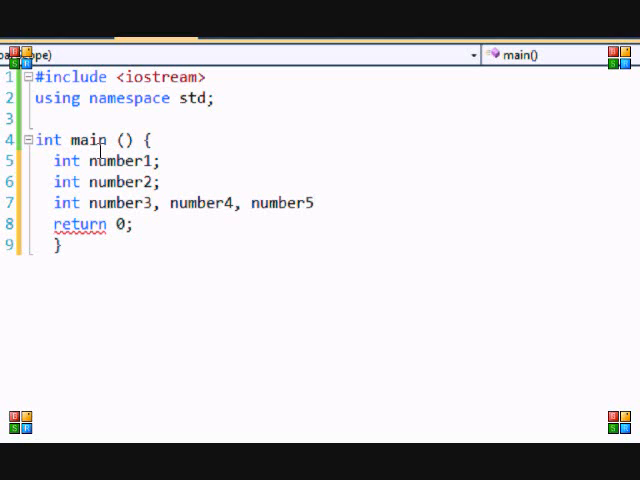
pyautogui.press('BackSpace')
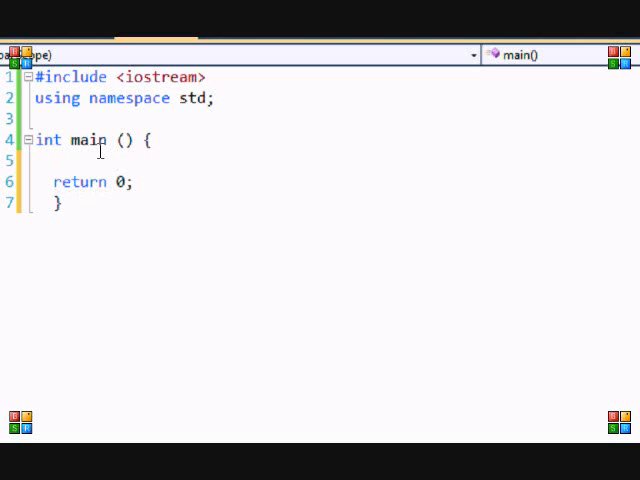
# Step: On line 5 in main, declare int number [2] and begin a // comment
pyautogui.click(55, 160)
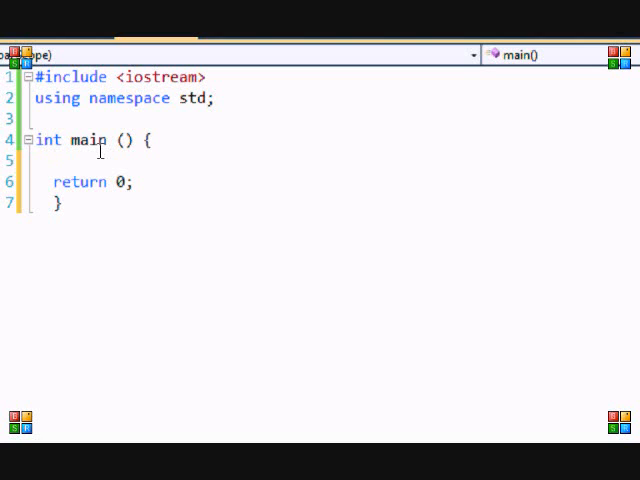
pyautogui.click(55, 160)
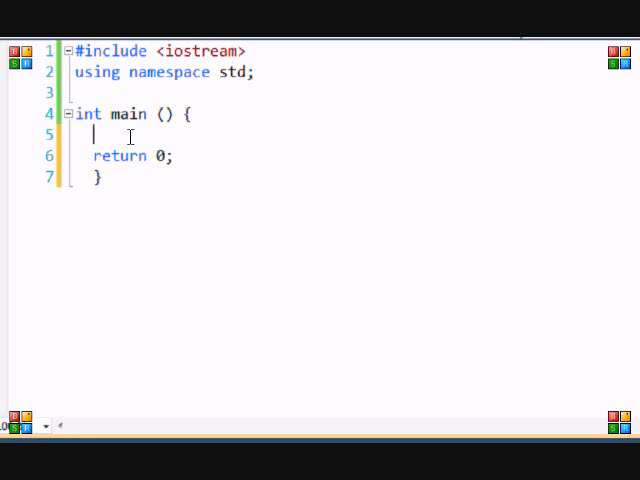
pyautogui.write('int')
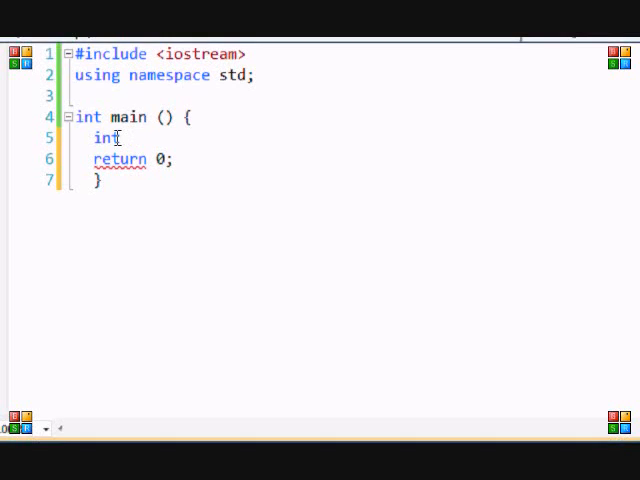
pyautogui.doubleClick(102, 143)
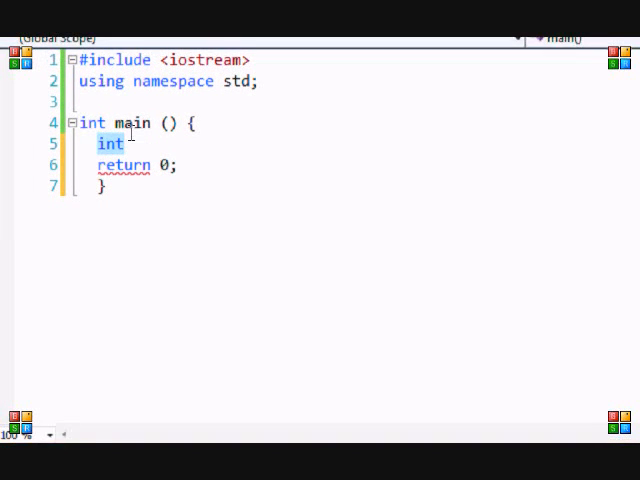
pyautogui.write('number')
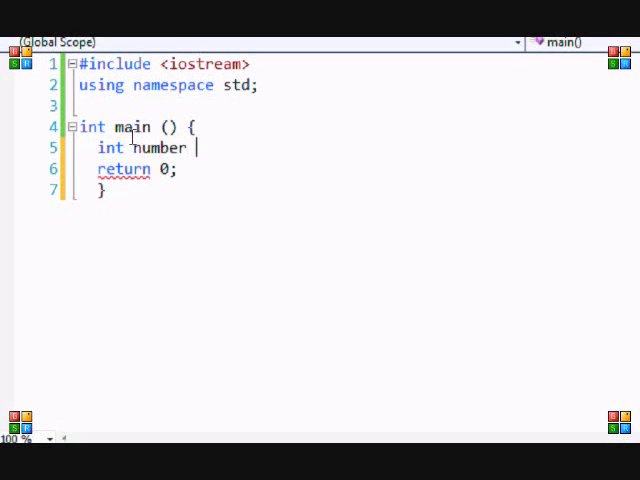
pyautogui.write('[2];')
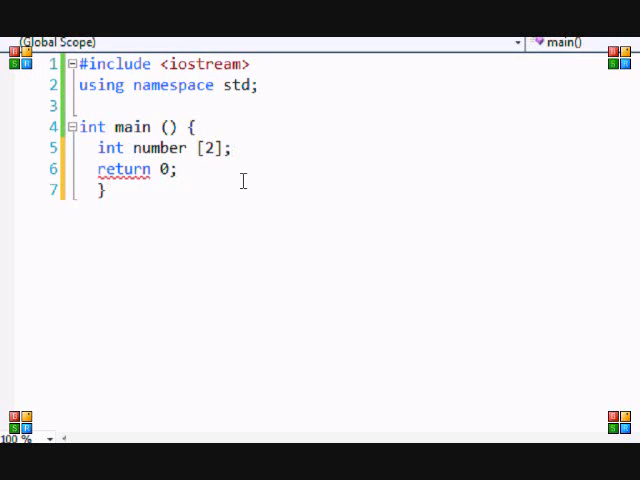
pyautogui.click(232, 147)
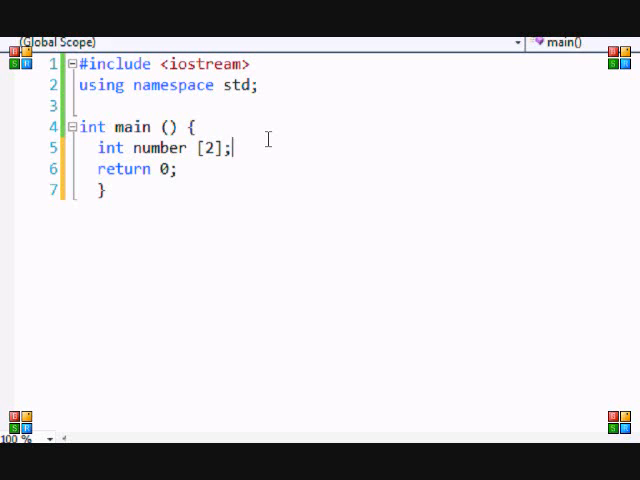
pyautogui.moveTo(475, 363)
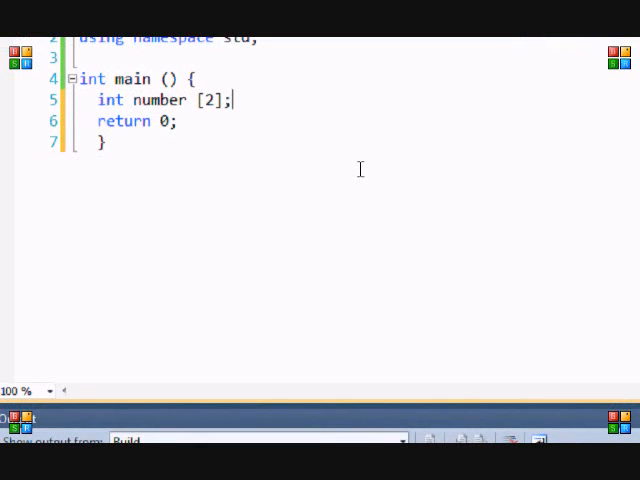
pyautogui.write('//')
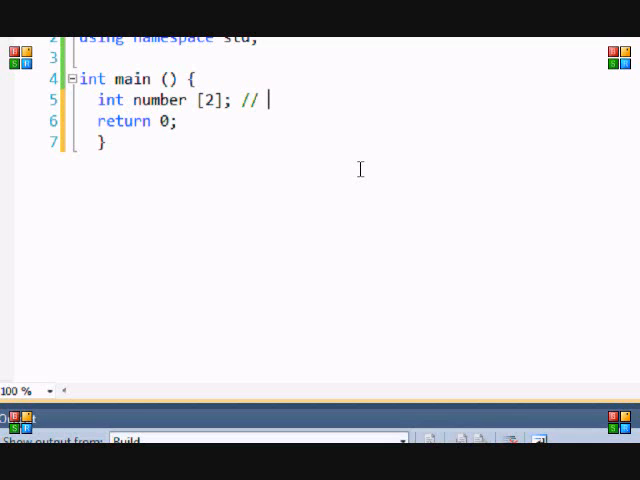
pyautogui.scroll(3)
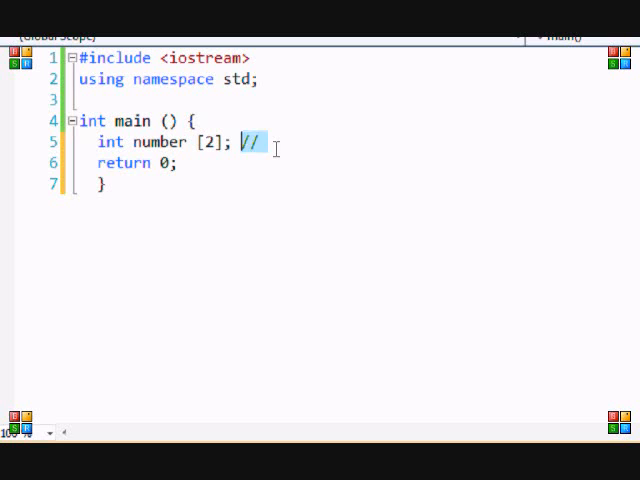
# Step: Write the comment 'box1 - 10, box2 = 20' and add a blank line below
pyautogui.write('box1')
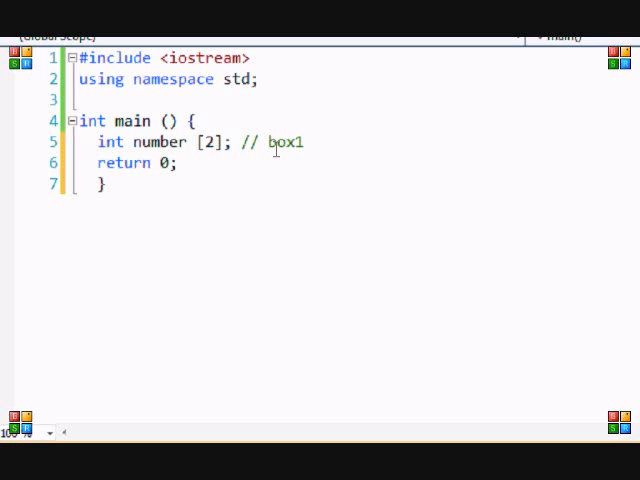
pyautogui.write('- 10 ,')
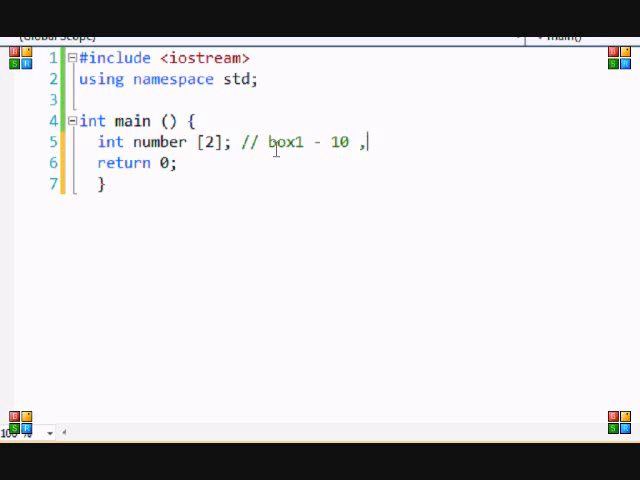
pyautogui.write('box2 =')
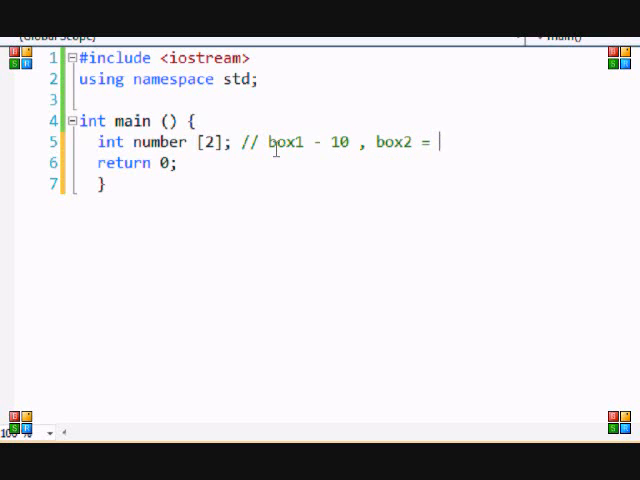
pyautogui.write('20')
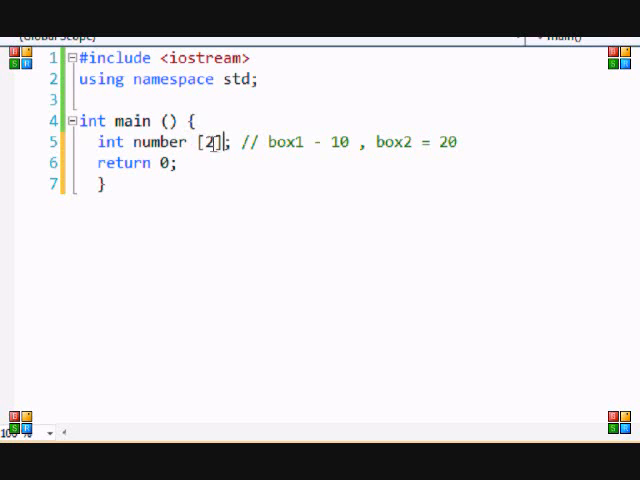
pyautogui.click(172, 163)
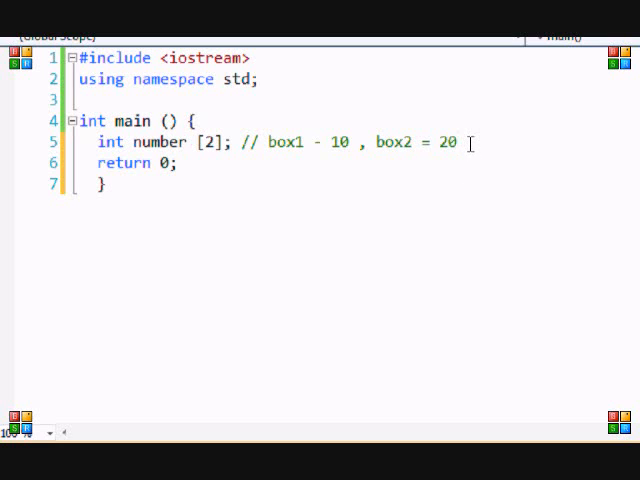
pyautogui.write(';')
pyautogui.press('Enter')
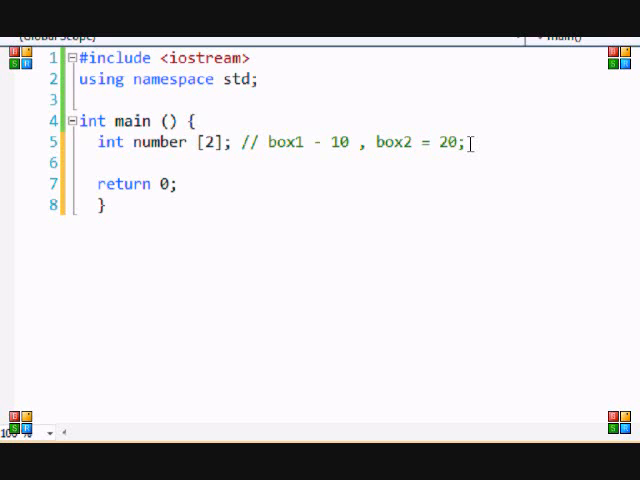
# Step: Add lines for number [0] and number [1] under the declaration, fixing a stray character
pyautogui.write('nu,b')
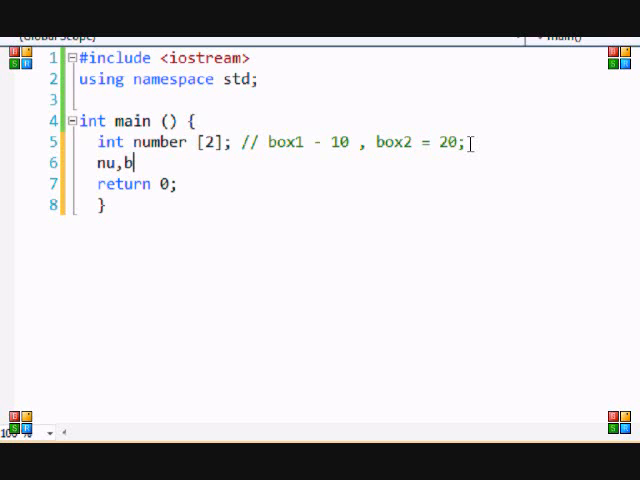
pyautogui.write('number [p')
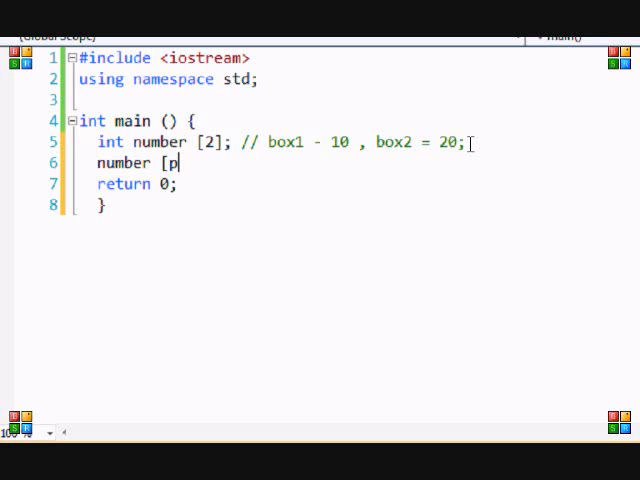
pyautogui.press('Backspace')
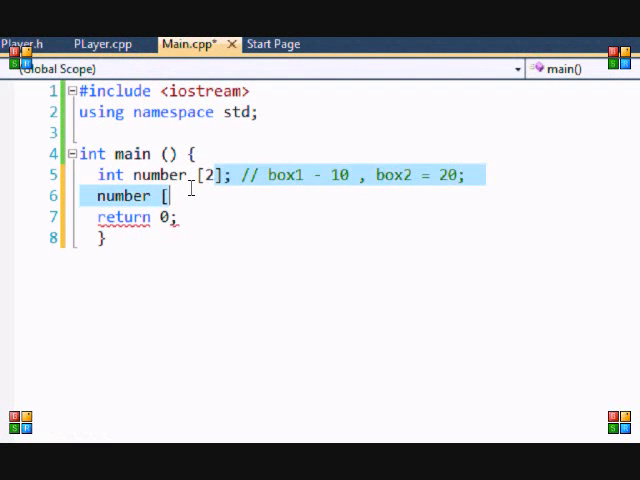
pyautogui.write('1]')
pyautogui.write('number [2]')
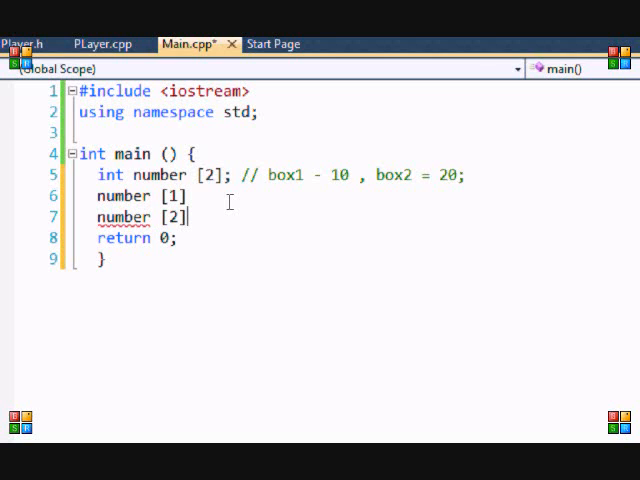
pyautogui.moveTo(131, 153)
pyautogui.write('0')
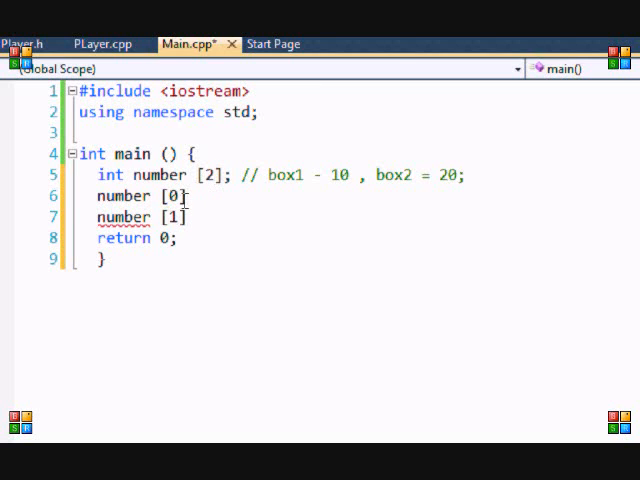
pyautogui.write('1')
pyautogui.write(';')
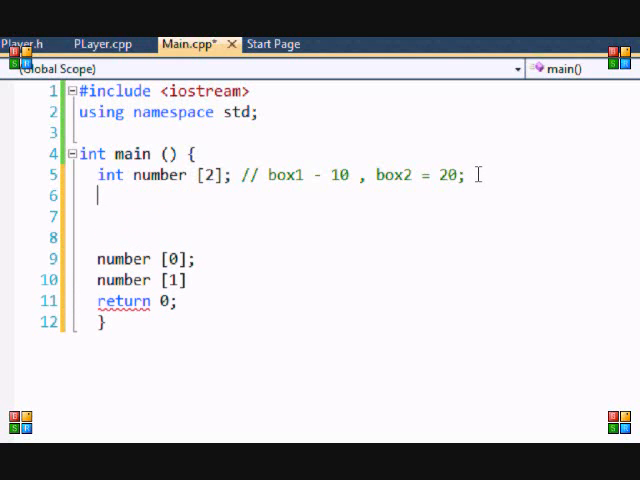
# Step: Type the example int number [20]; with comments 1-20 and 0 - 19
pyautogui.write('int number [')
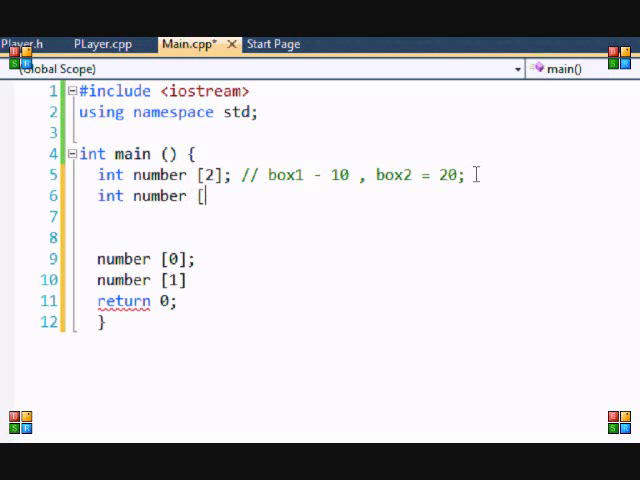
pyautogui.write('20];')
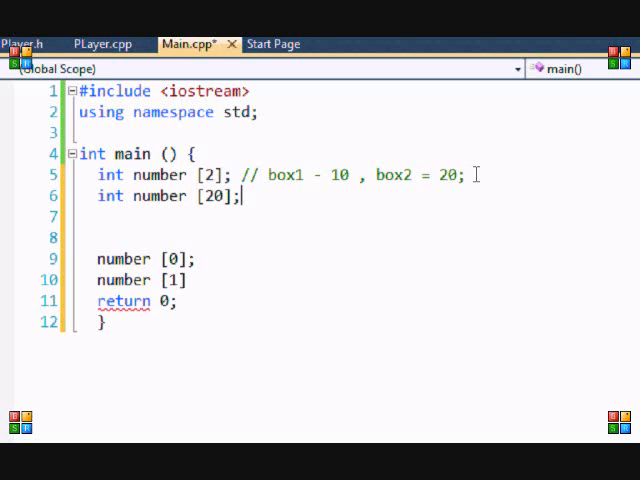
pyautogui.write('1-')
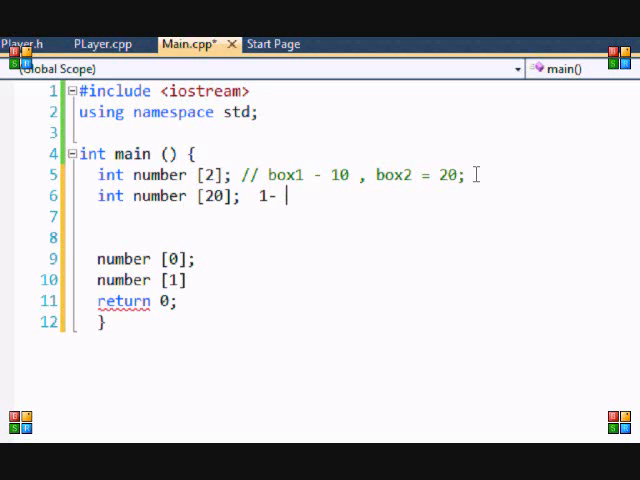
pyautogui.write('//')
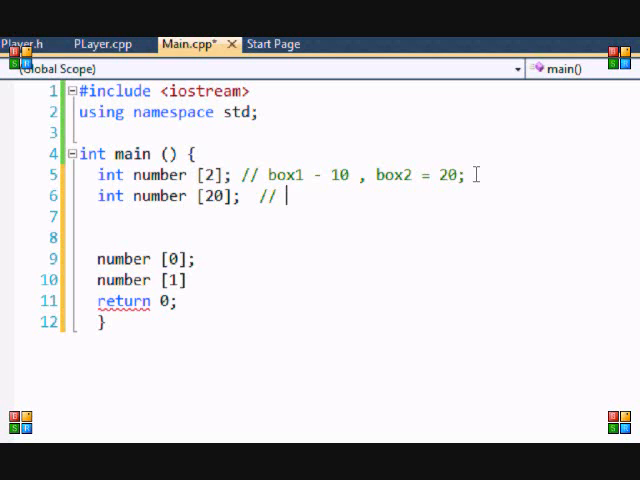
pyautogui.write('1-20')
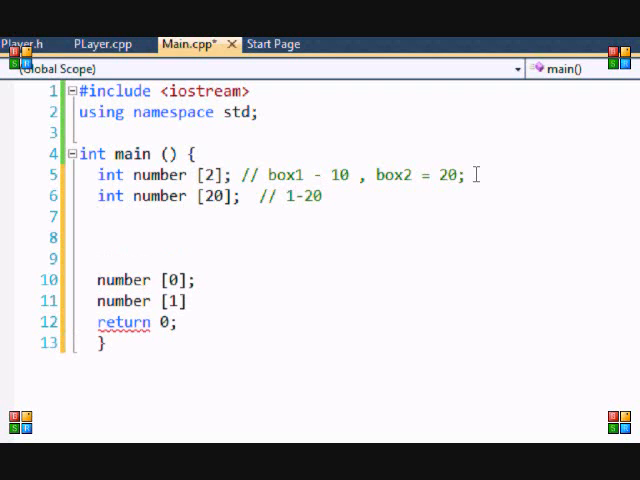
pyautogui.write('// -')
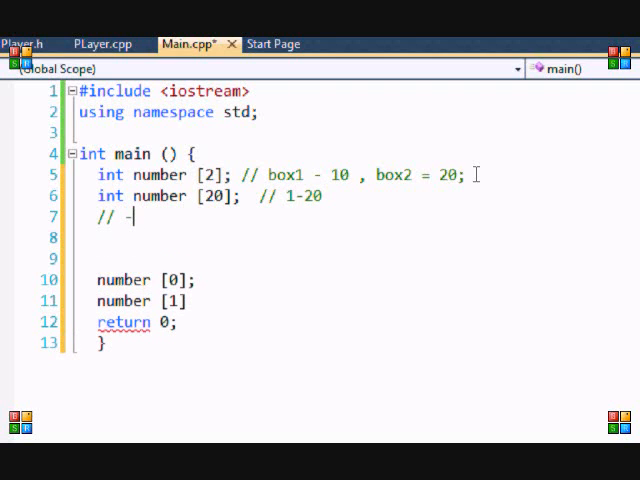
pyautogui.write('0 - 19')
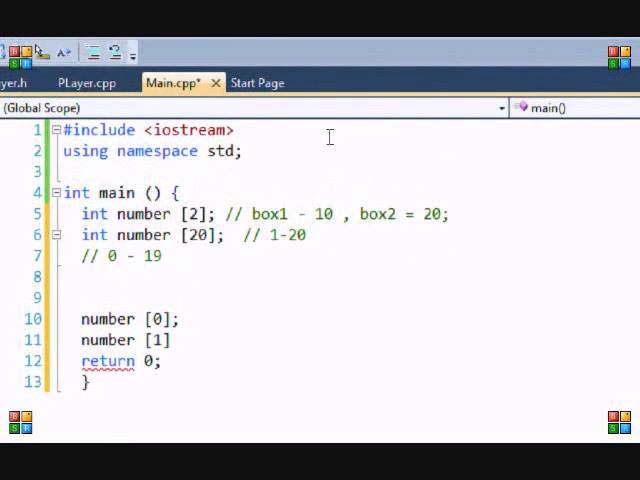
pyautogui.moveTo(245, 178)
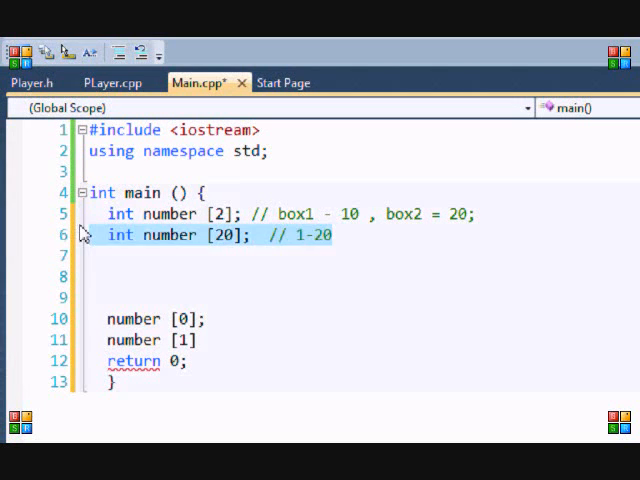
# Step: Delete the int number [20] example line and assign number [1] = 20
pyautogui.press('Delete')
pyautogui.write(' = 10')
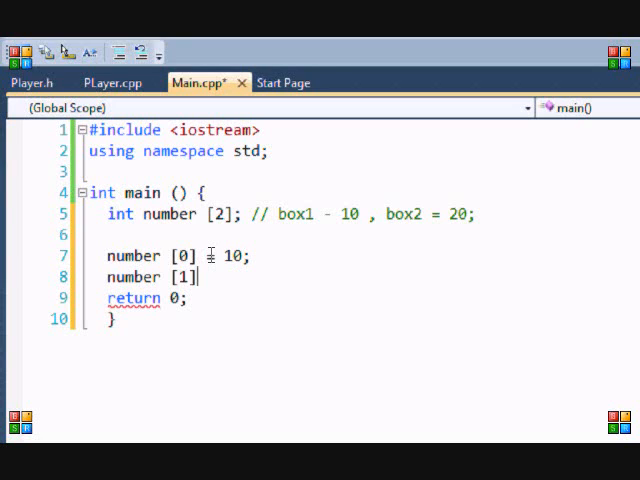
pyautogui.doubleClick(292, 214)
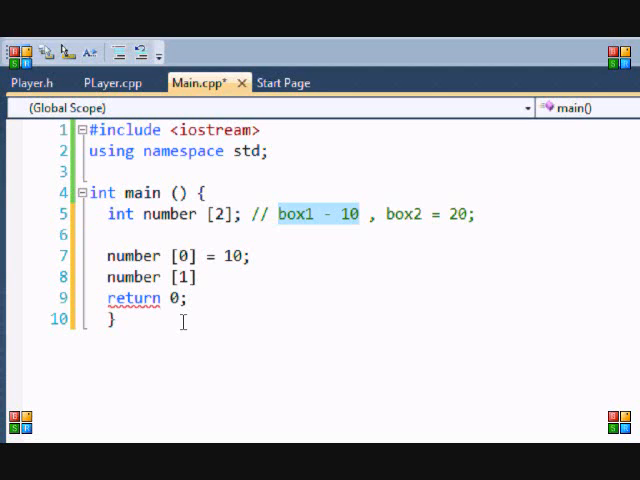
pyautogui.click(208, 277)
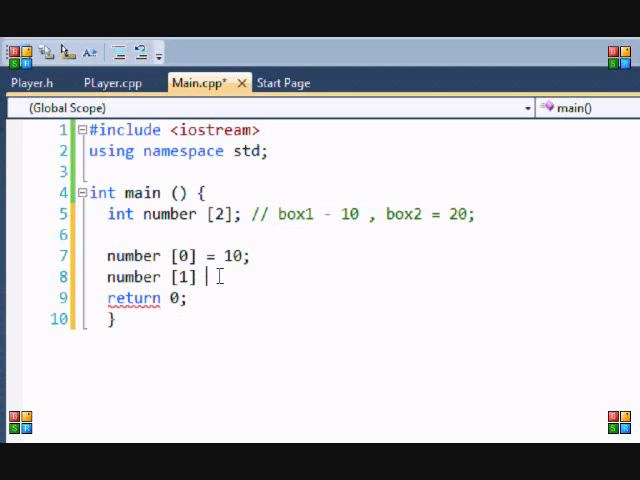
pyautogui.write('= 20;')
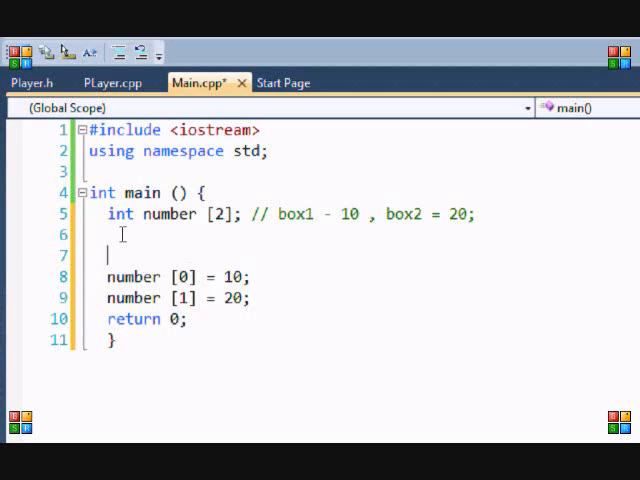
# Step: Type separate variables number1 = 10 and number2 = 20, then delete those lines
pyautogui.write('int nu')
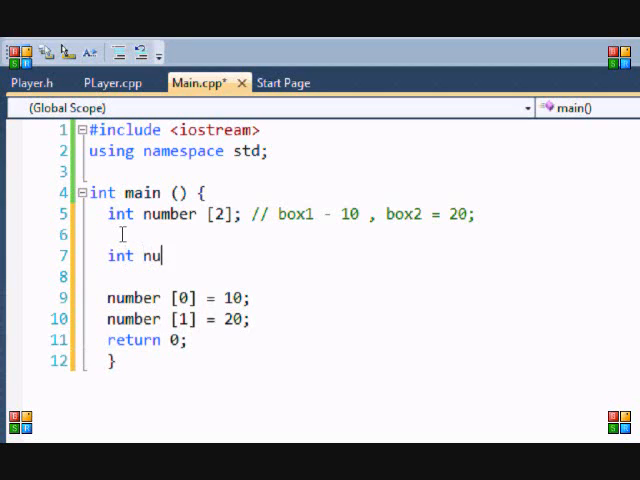
pyautogui.write('mber1 .')
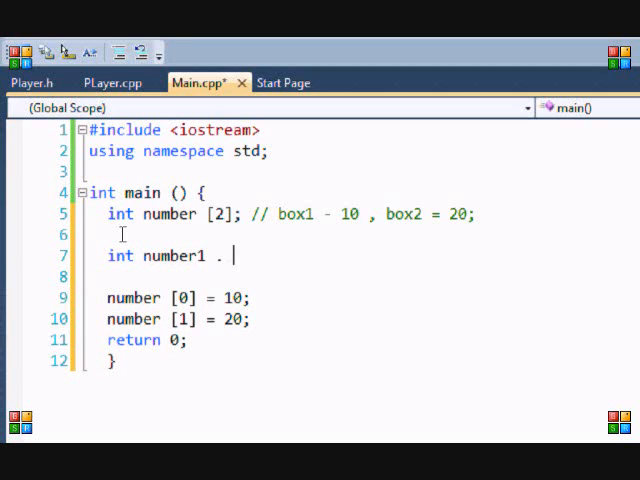
pyautogui.write(', number2')
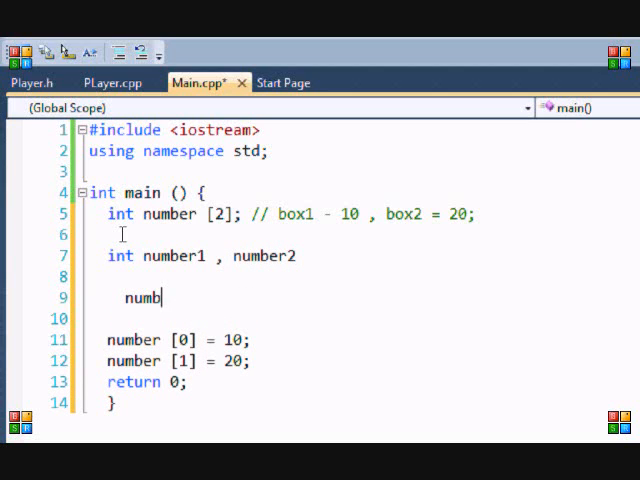
pyautogui.write('er1 = 10;')
pyautogui.click(344, 318)
pyautogui.write('number 2=')
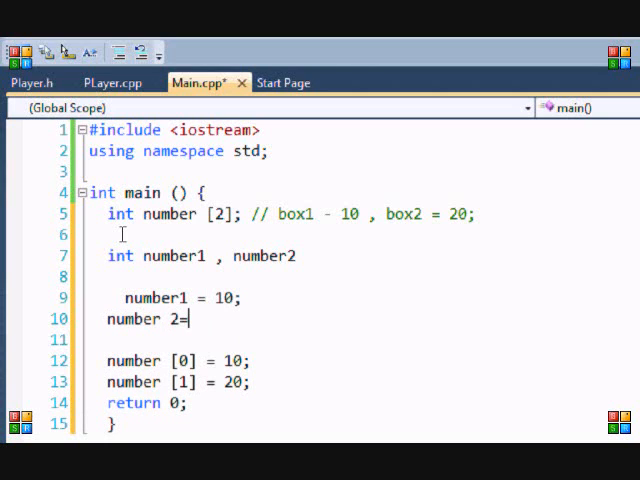
pyautogui.press('Backspace')
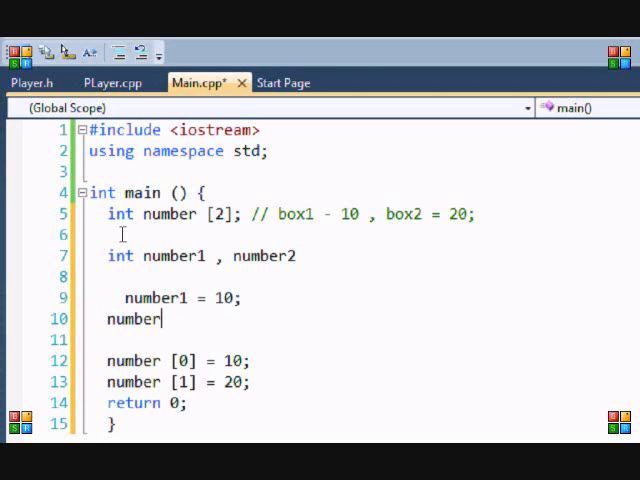
pyautogui.write('2 =')
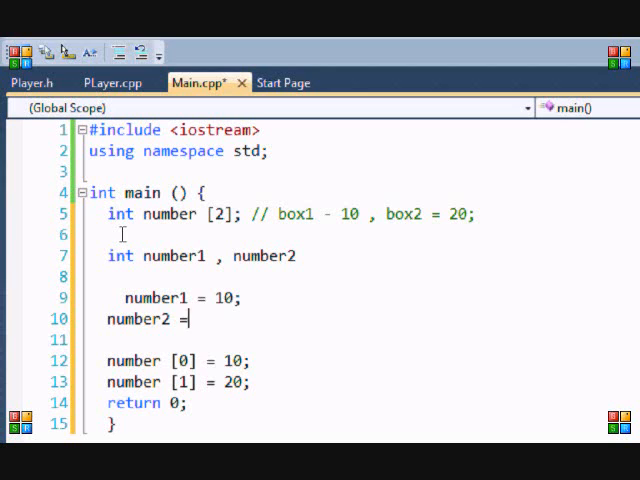
pyautogui.write('20;')
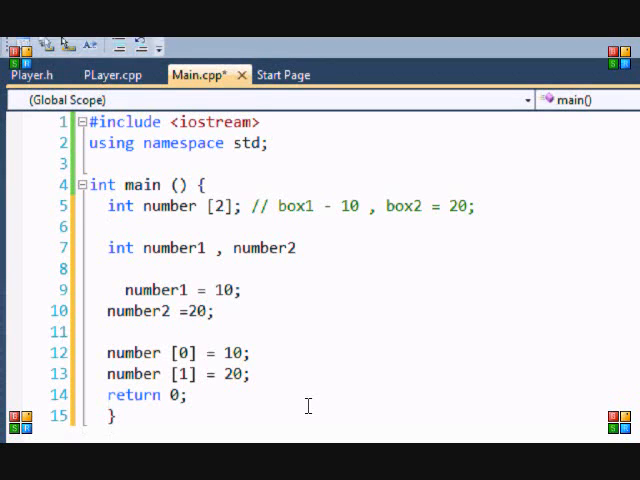
pyautogui.doubleClick(170, 198)
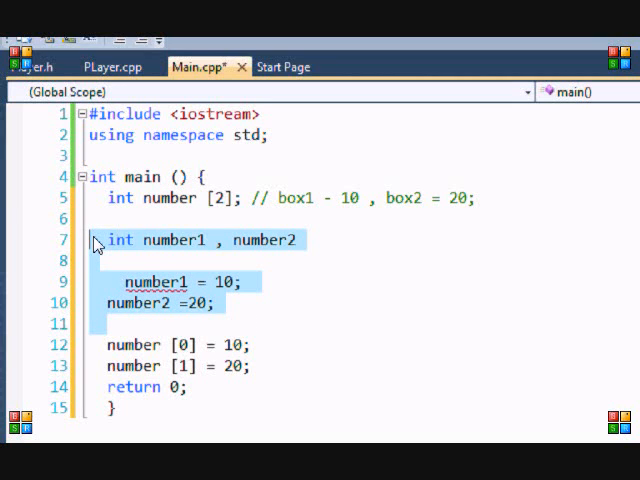
pyautogui.press('Delete')
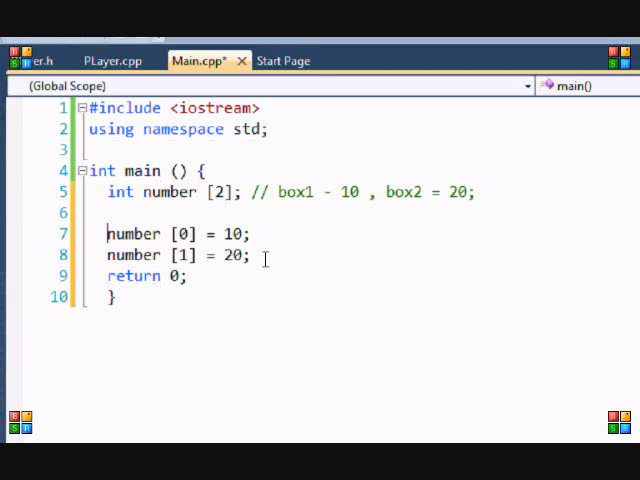
# Step: Insert several blank lines between number [1] = 20; and return 0
pyautogui.press('enter')
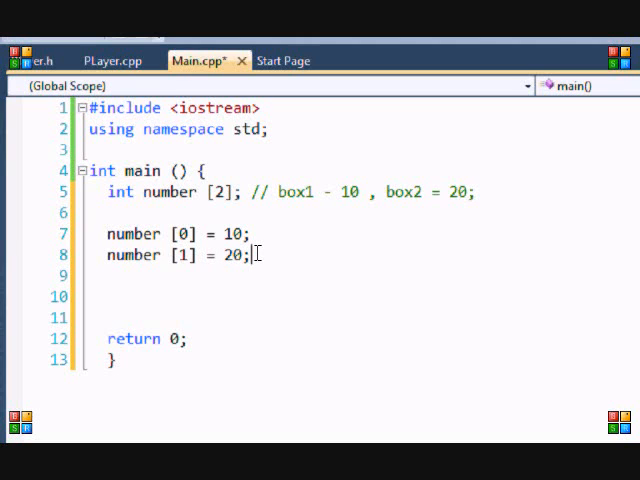
pyautogui.press('enter')
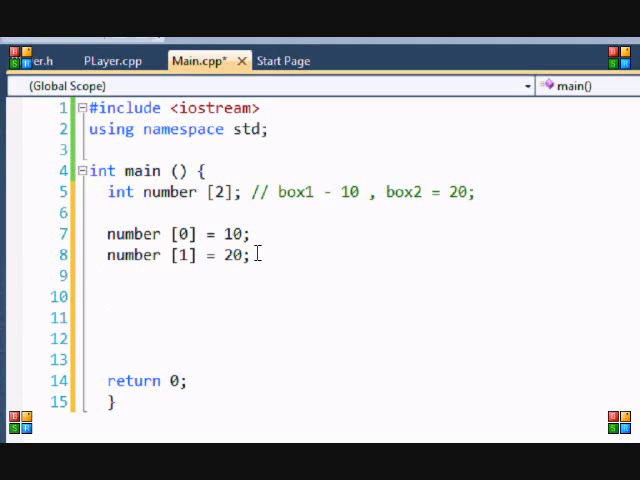
pyautogui.click(107, 296)
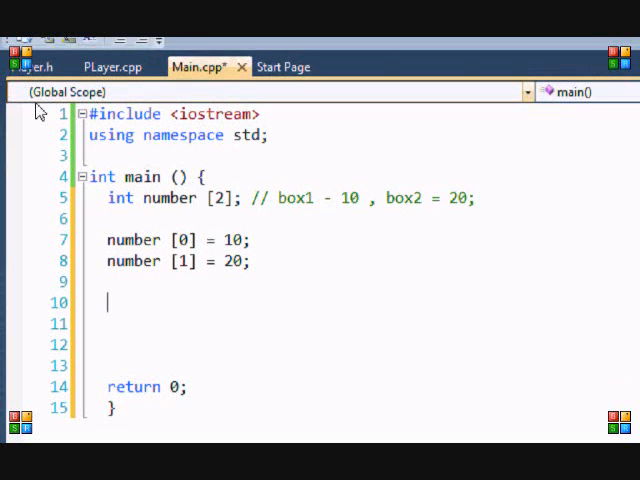
pyautogui.doubleClick(169, 199)
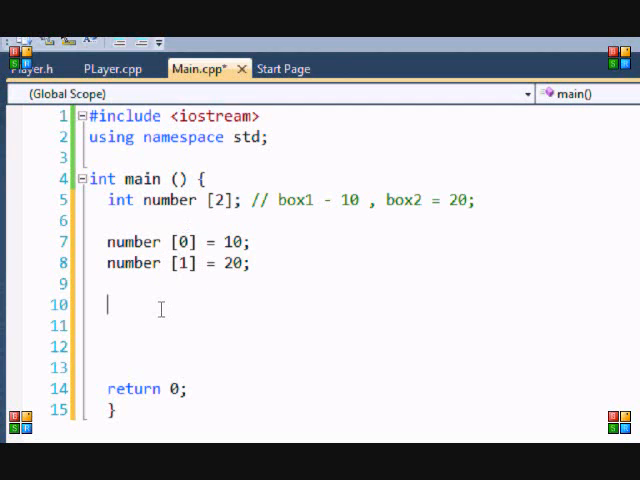
# Step: Add cout lines printing number [0] and number [1], each followed by endl
pyautogui.write('cout <<')
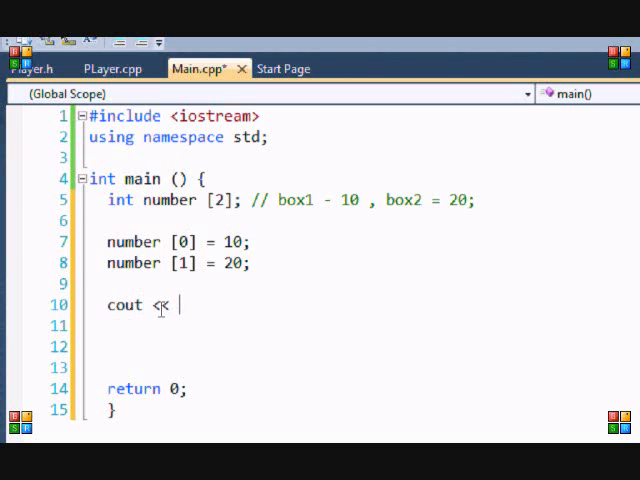
pyautogui.write('number [0]')
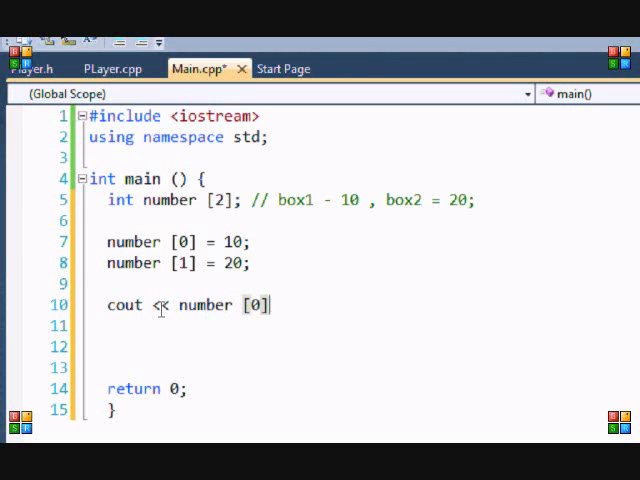
pyautogui.write('<< endlf;')
pyautogui.click(250, 325)
pyautogui.write('cout <<')
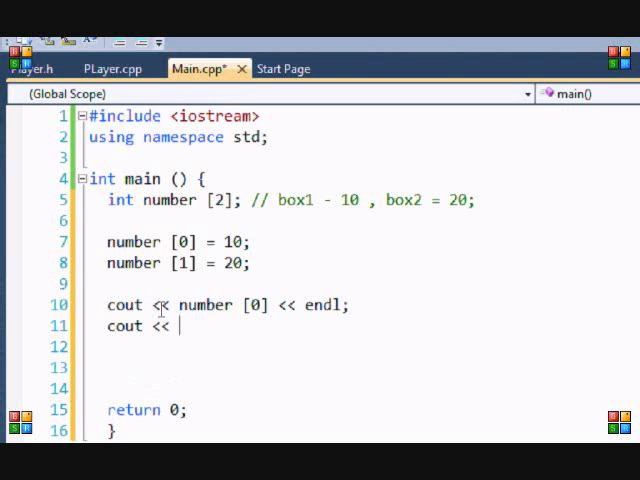
pyautogui.write('number [')
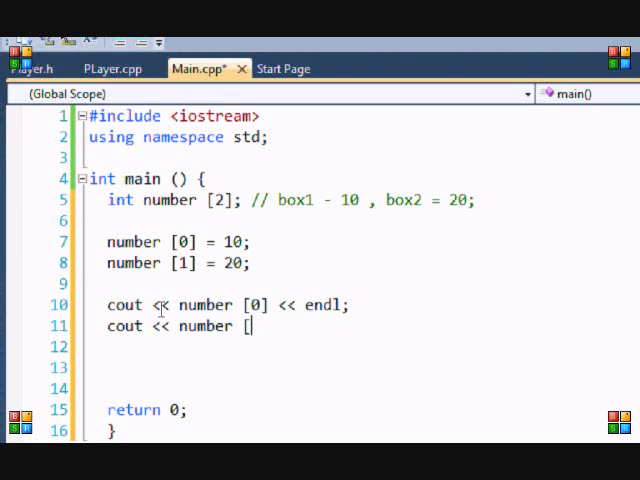
pyautogui.write('1] << endlf;')
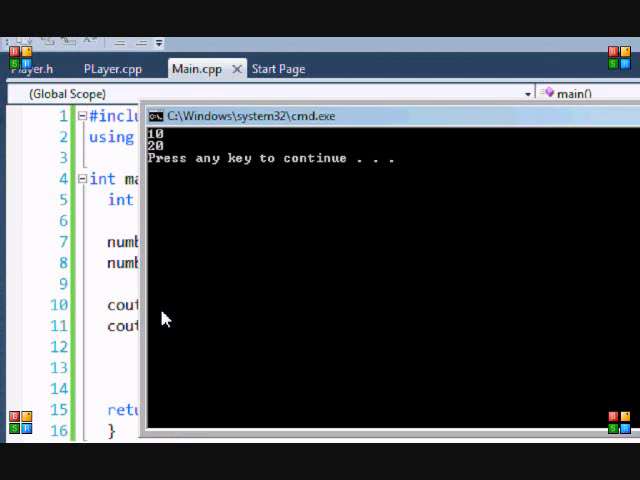
pyautogui.moveTo(338, 170)
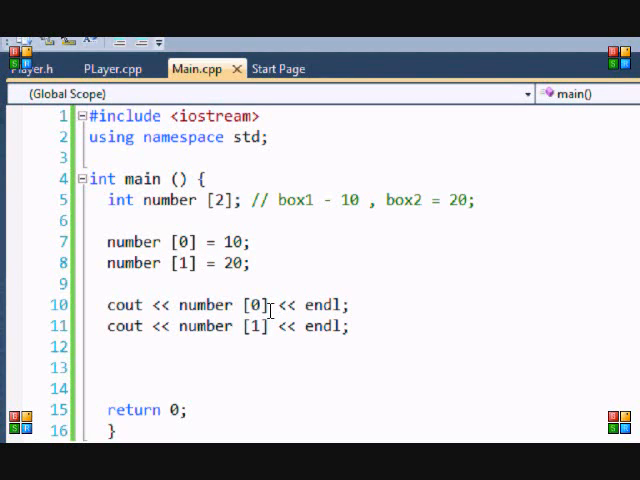
# Step: Change the output to cout << number [0] + number [1] << endl; and run with F5
pyautogui.click(352, 327)
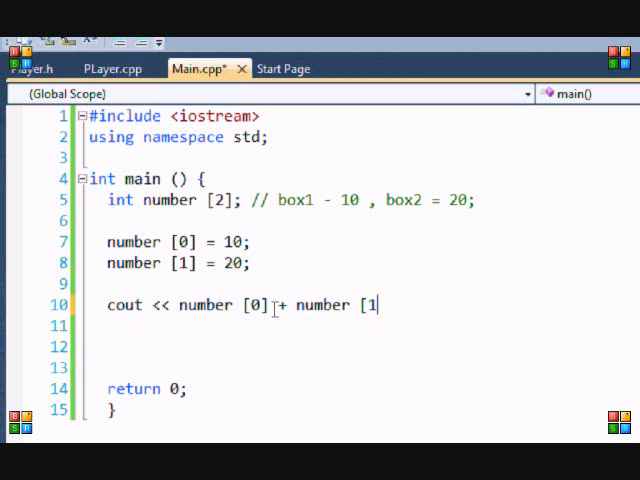
pyautogui.write(']')
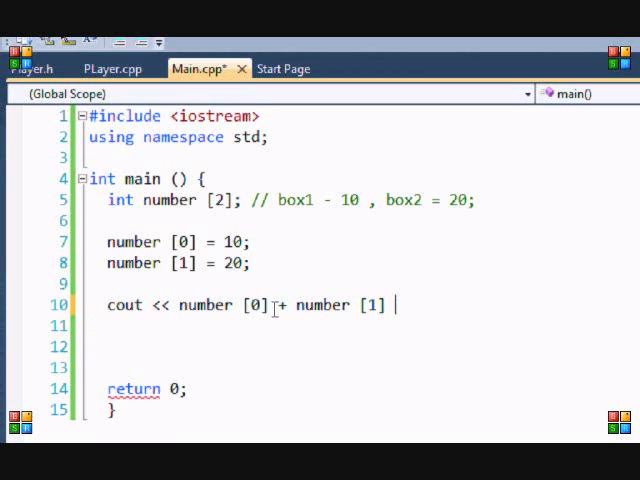
pyautogui.write('<<')
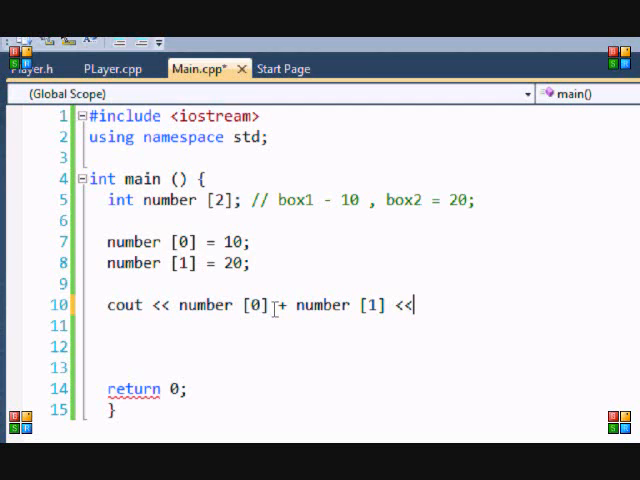
pyautogui.write('endl;')
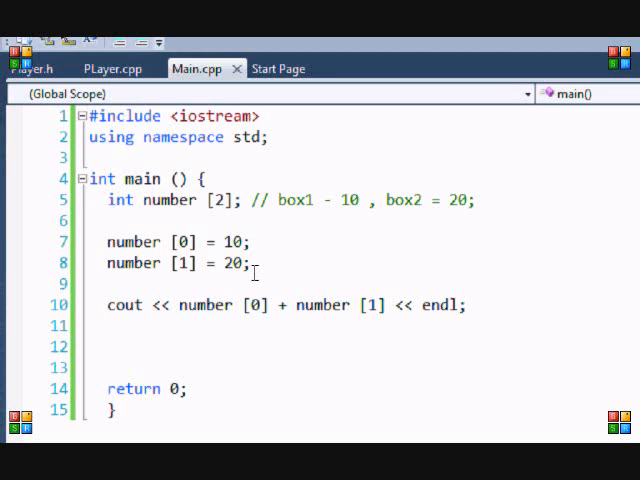
pyautogui.press('F5')
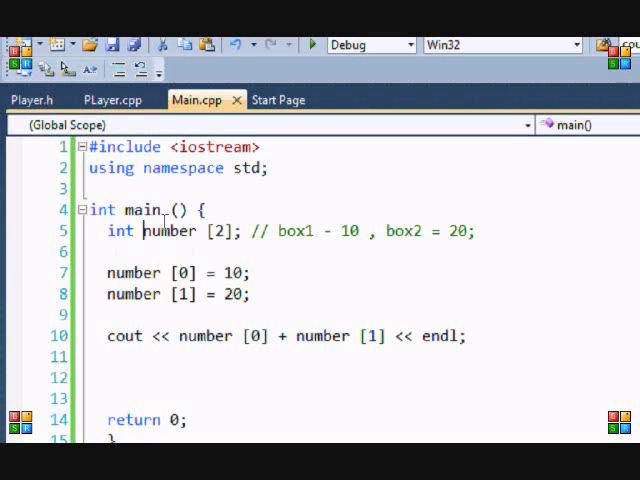
pyautogui.doubleClick(170, 231)
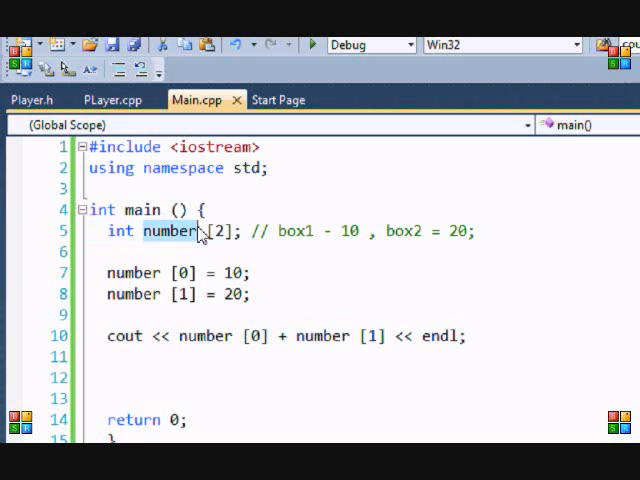
pyautogui.click(100, 252)
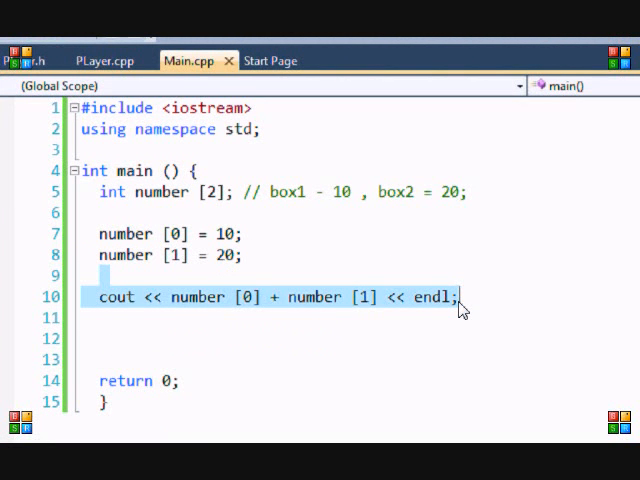
pyautogui.moveTo(448, 318)
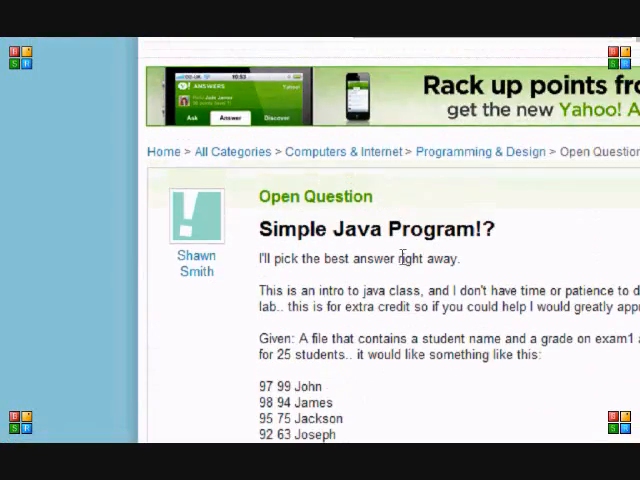
# Step: Switch from the Yahoo Answers 'Simple Java Program' page back to the testing2 project
pyautogui.scroll(-3)
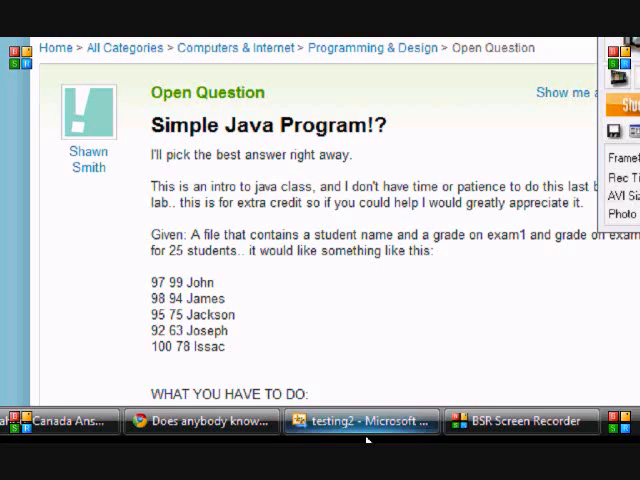
pyautogui.click(360, 421)
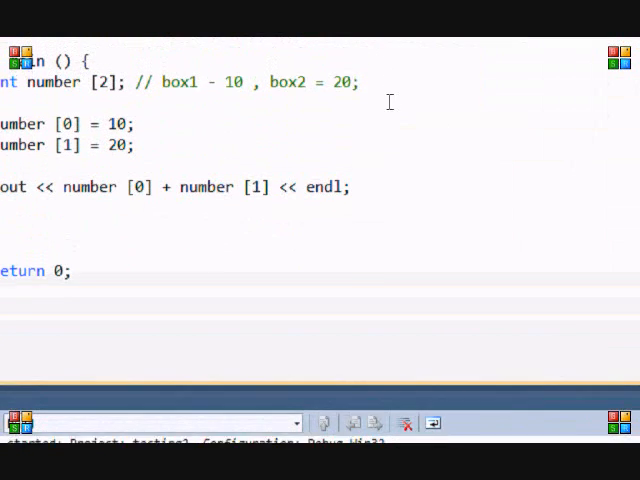
pyautogui.scroll(3)
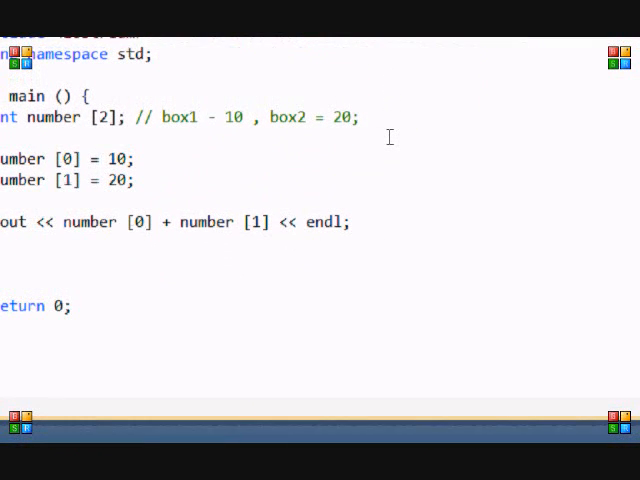